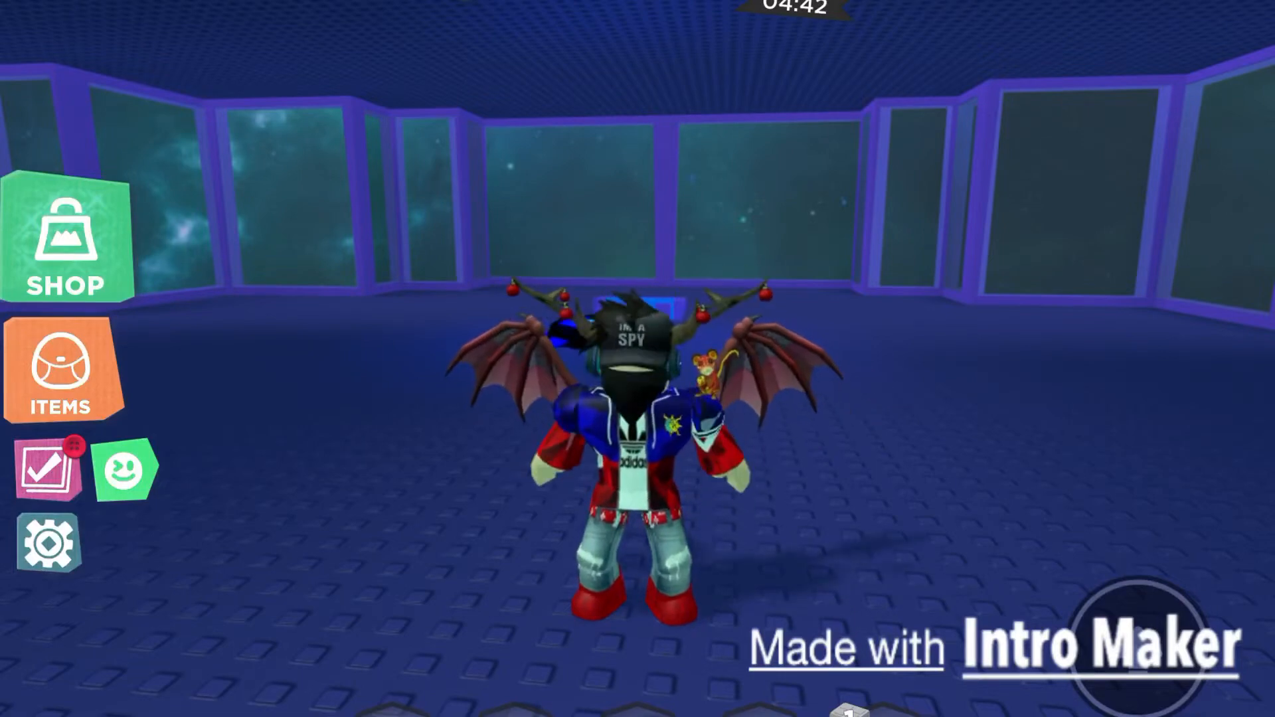
# Go to the Shop's Codes tab for redeeming promo codes
pyautogui.click(66, 236)
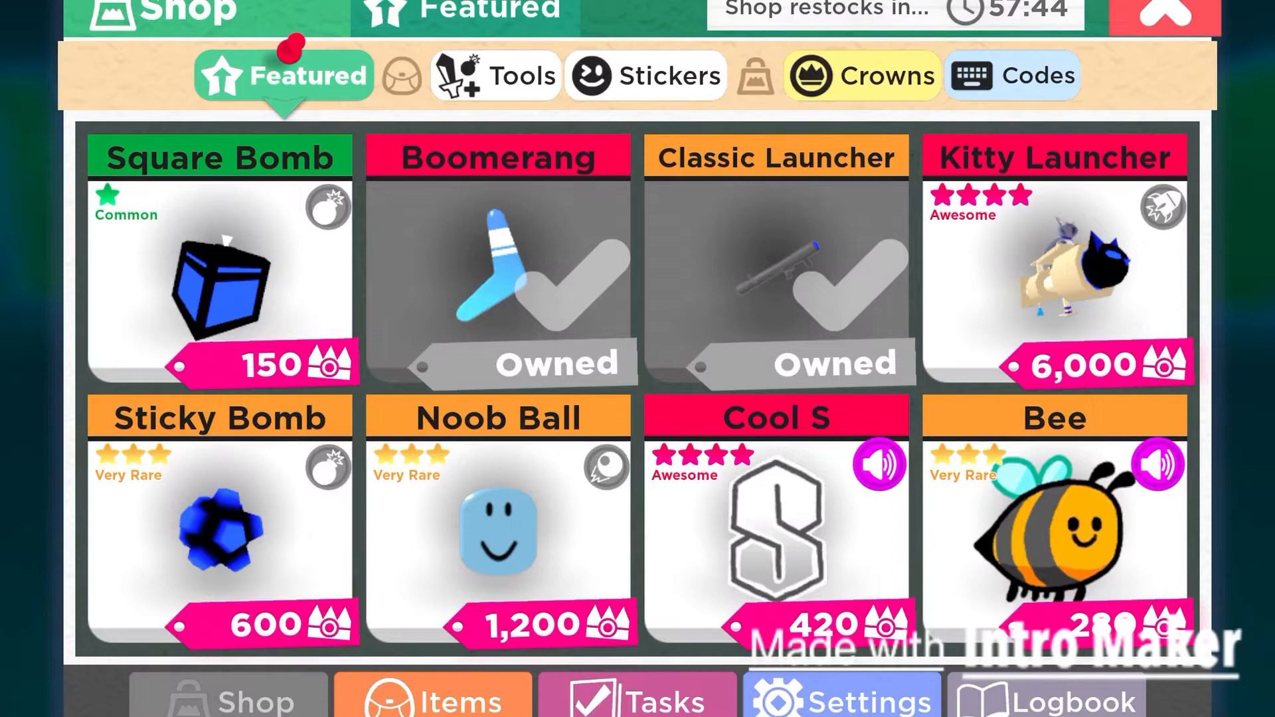
pyautogui.click(1012, 74)
pyautogui.write('HA')
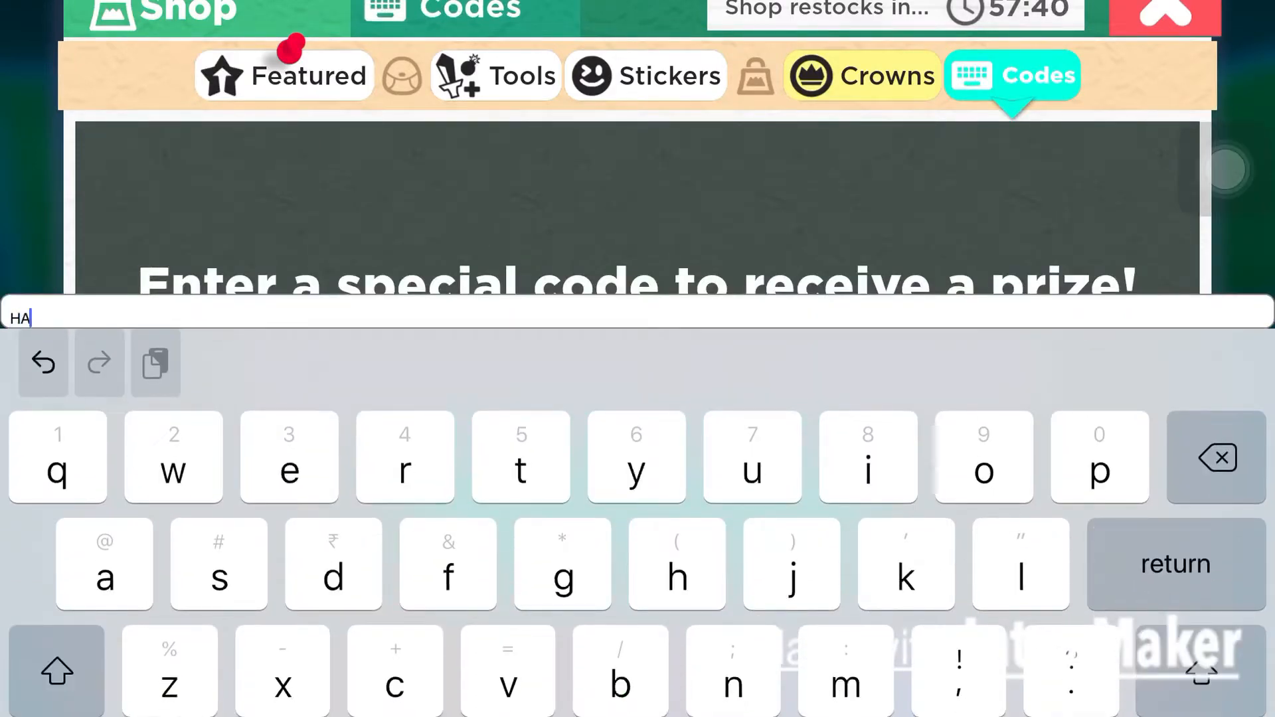
# Redeem the HAPPYNEWYEAR code and collect the 50 crowns reward
pyautogui.write('PPPY')
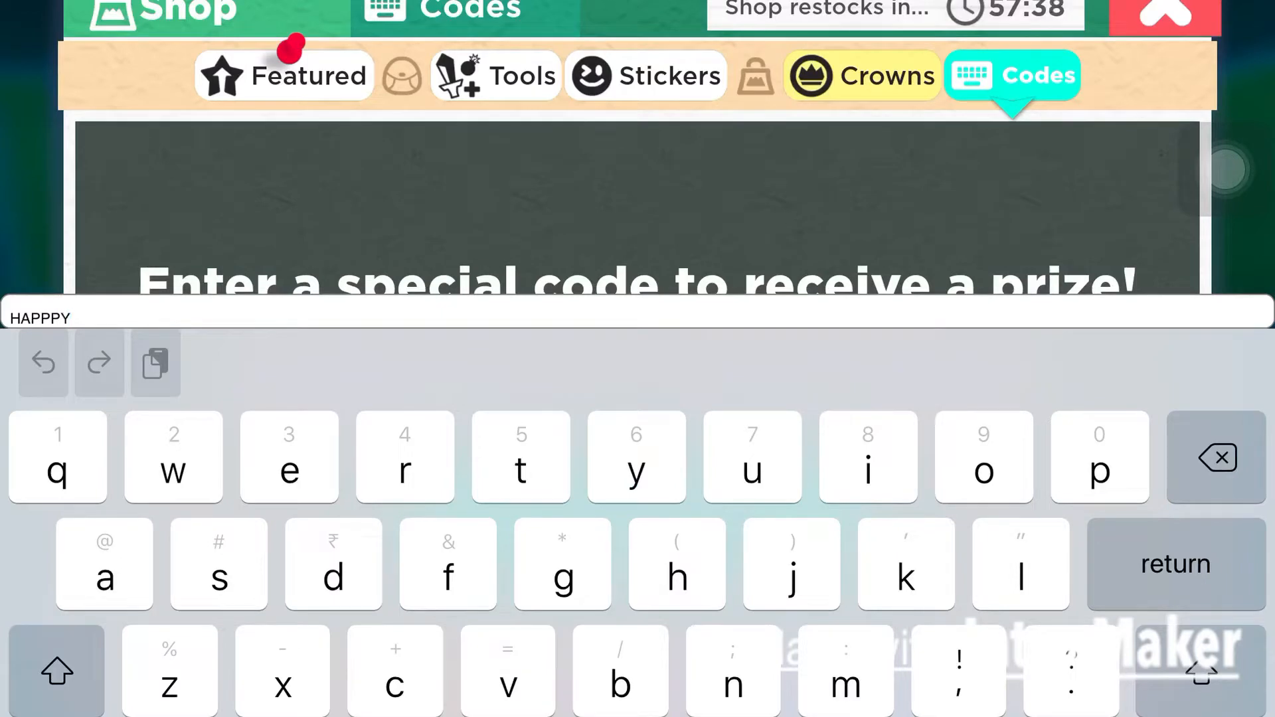
pyautogui.click(1218, 457)
pyautogui.write('NEWY')
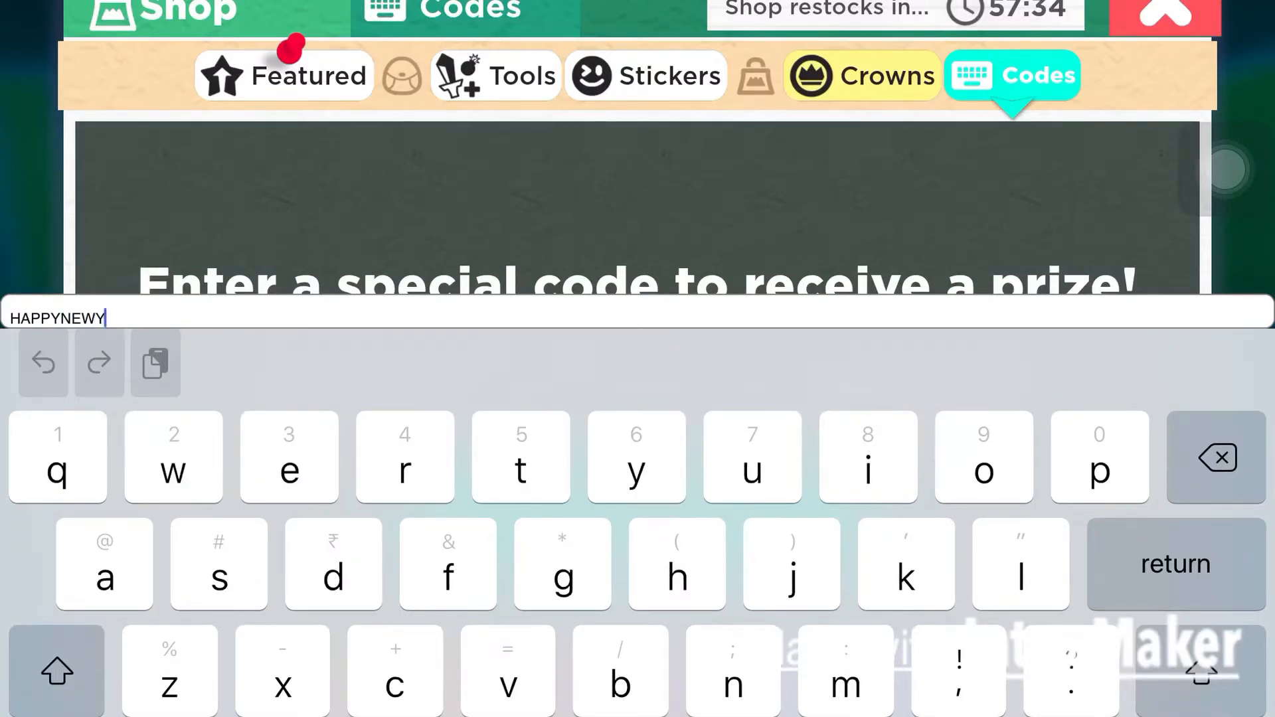
pyautogui.write('EAR')
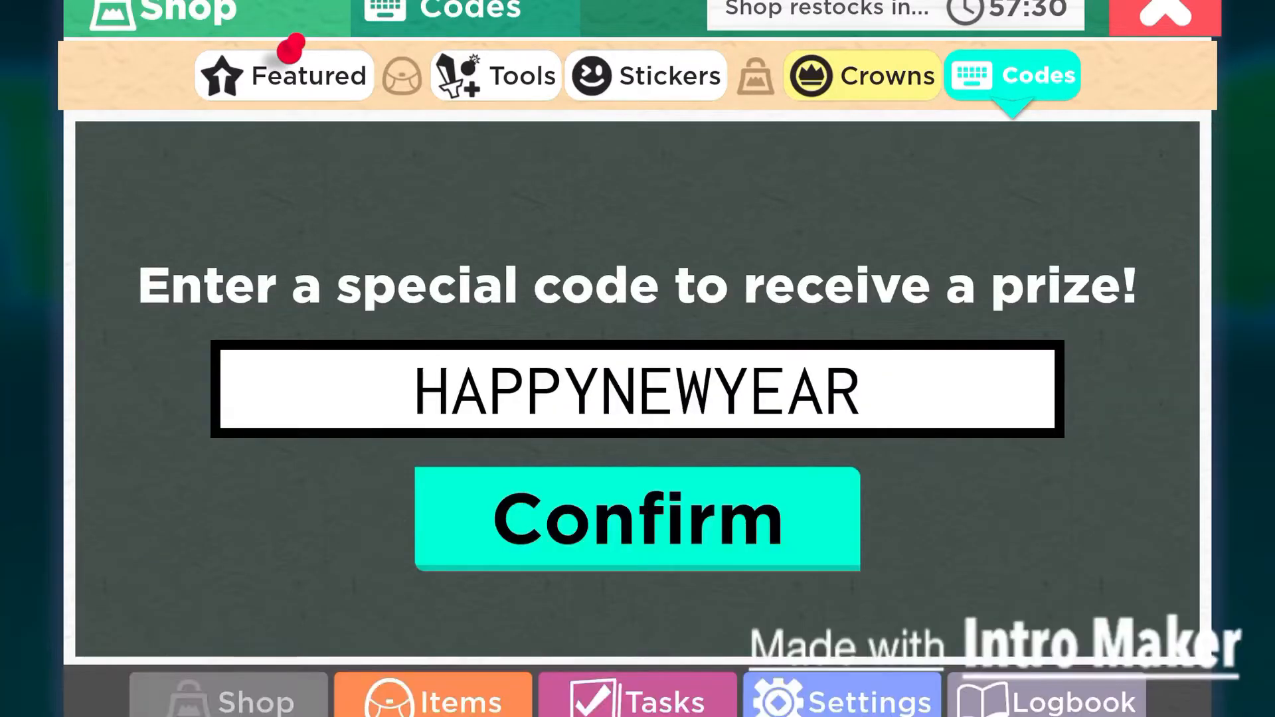
pyautogui.click(636, 518)
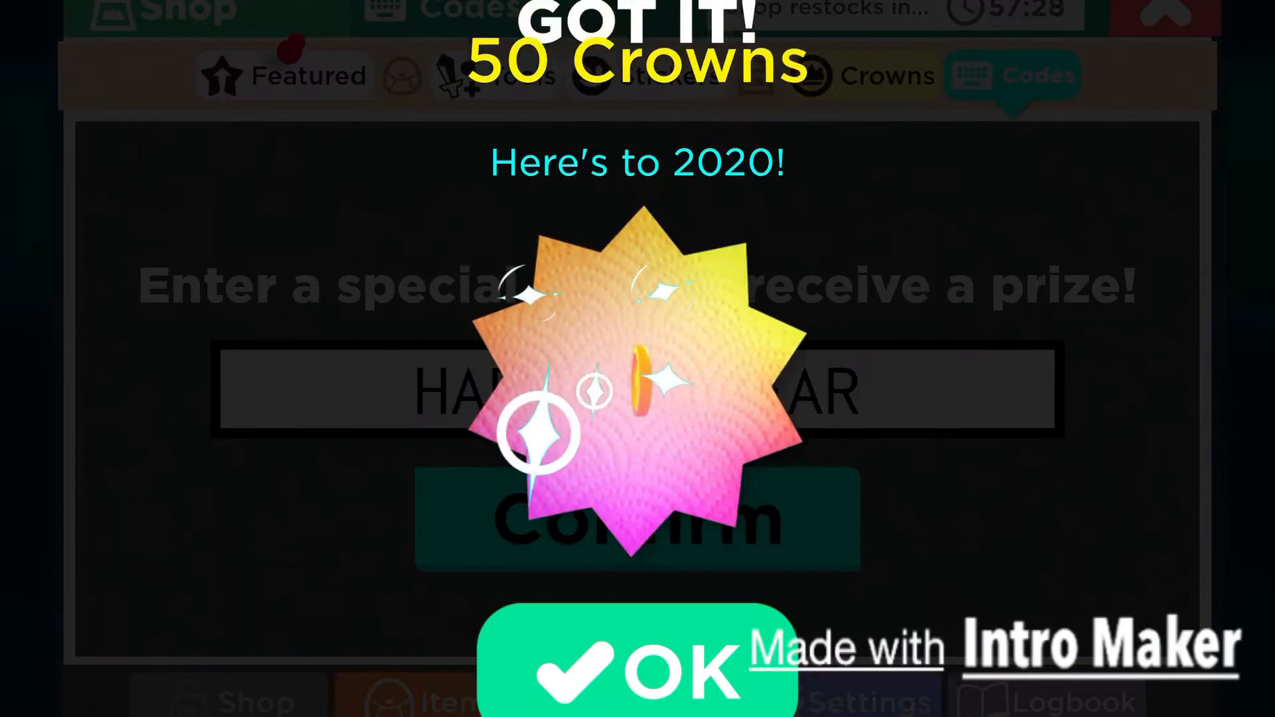
pyautogui.click(636, 663)
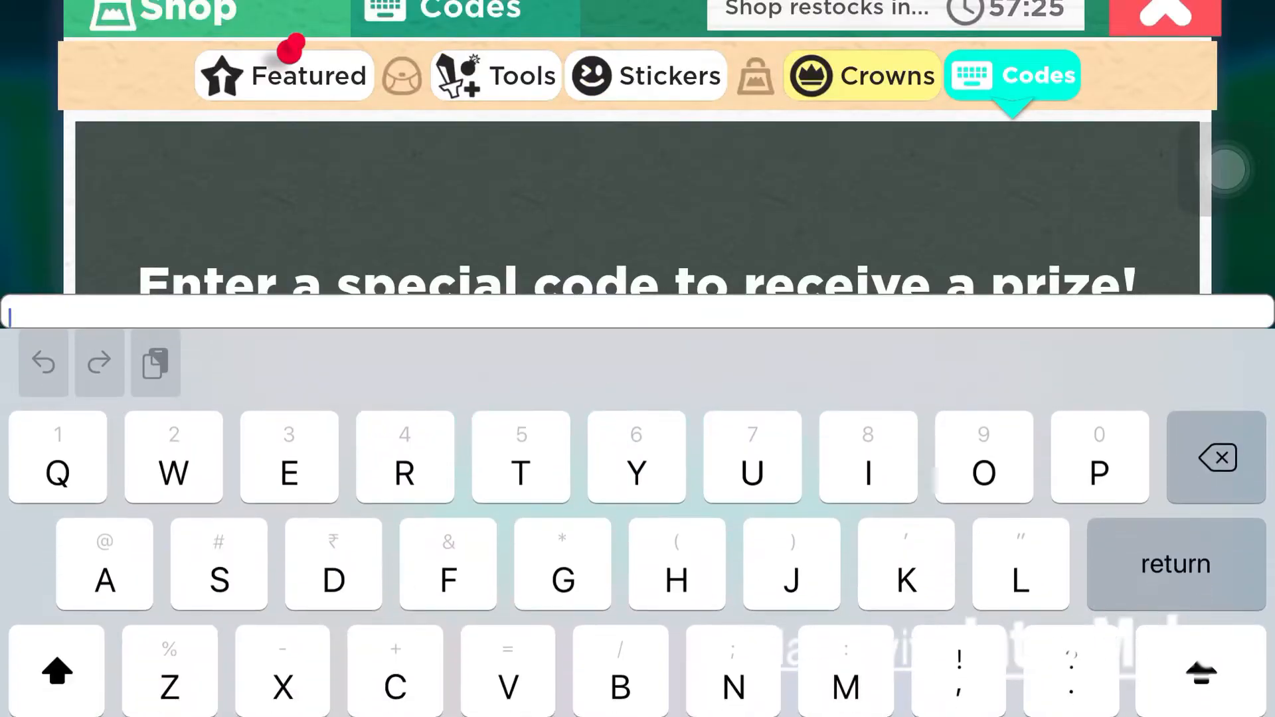
# Redeem the TRANSRIGHTS code and collect the Pride T heart sticker
pyautogui.write('TRAN')
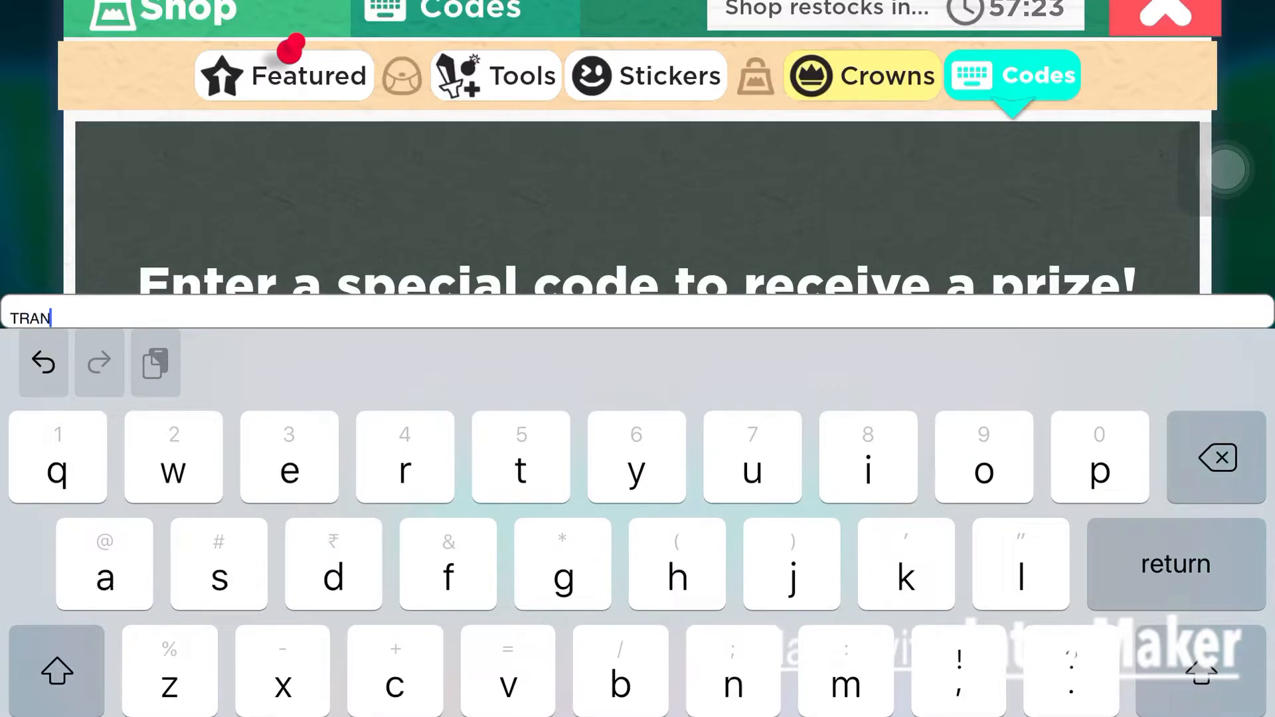
pyautogui.write('SRI')
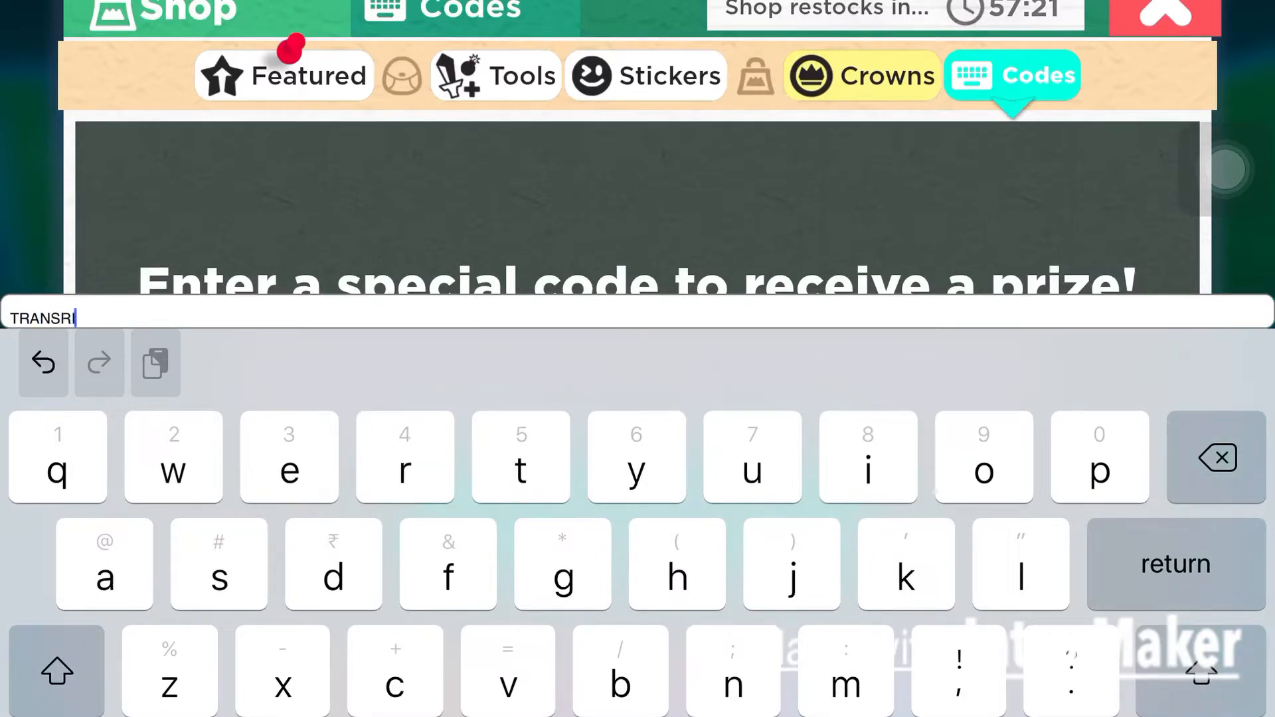
pyautogui.write('GHTS')
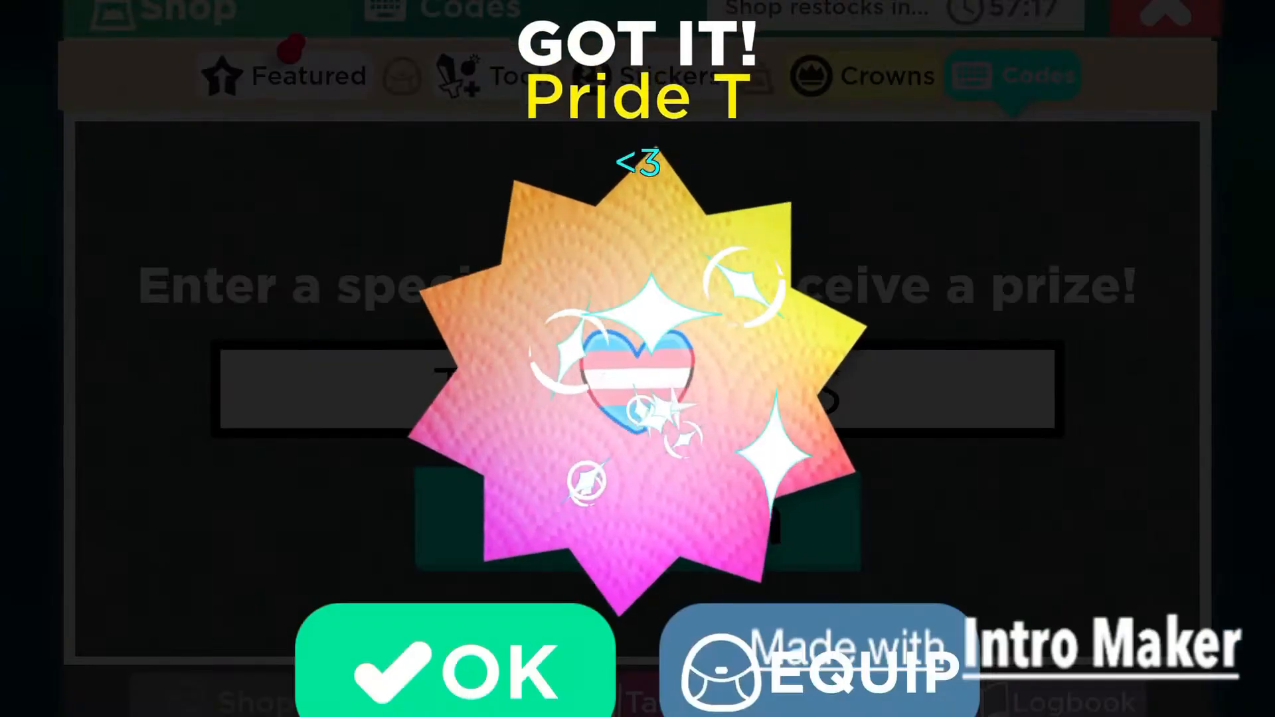
pyautogui.click(454, 663)
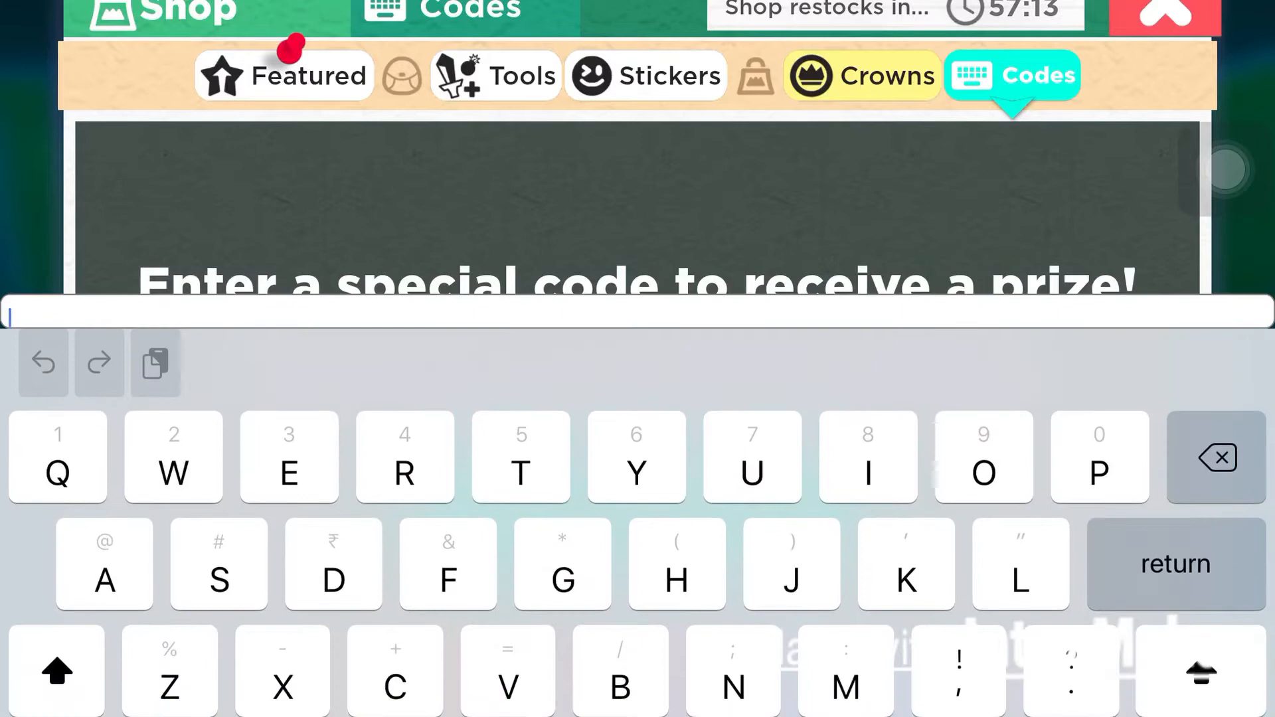
# Redeem the GAYRIGHTS code and collect the 30 crowns reward
pyautogui.write('GA')
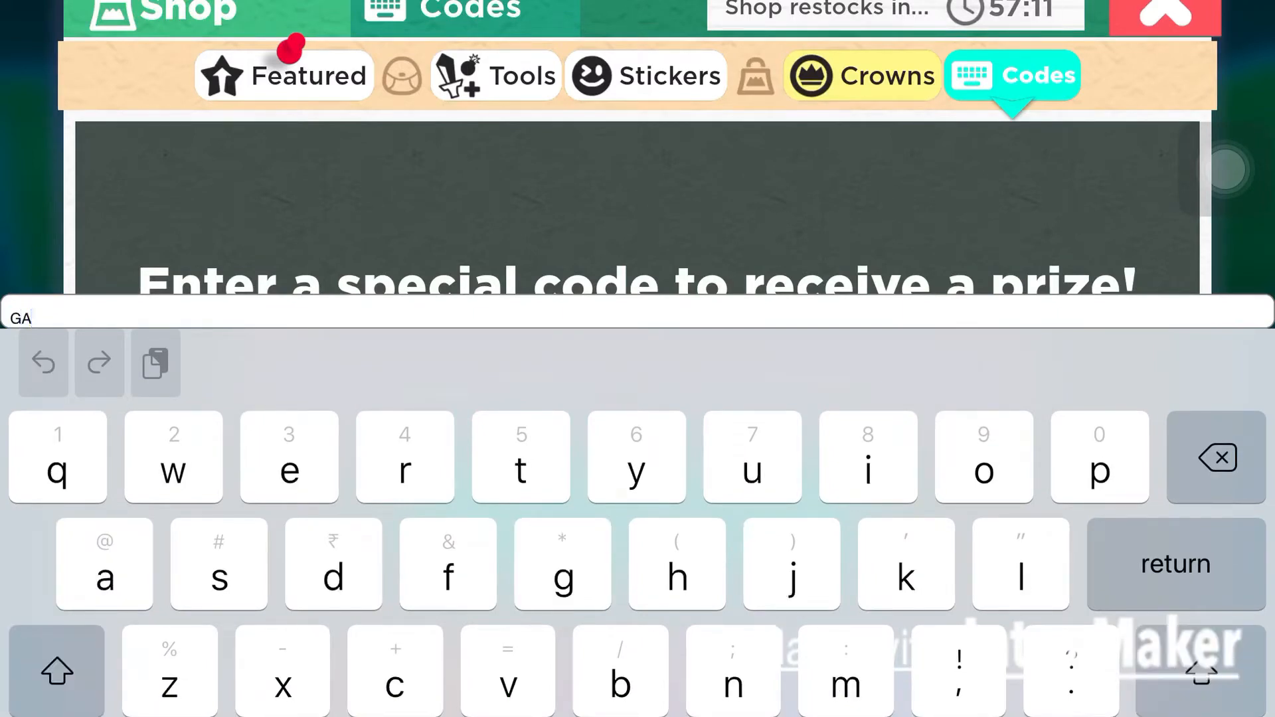
pyautogui.write('YRIGHTS')
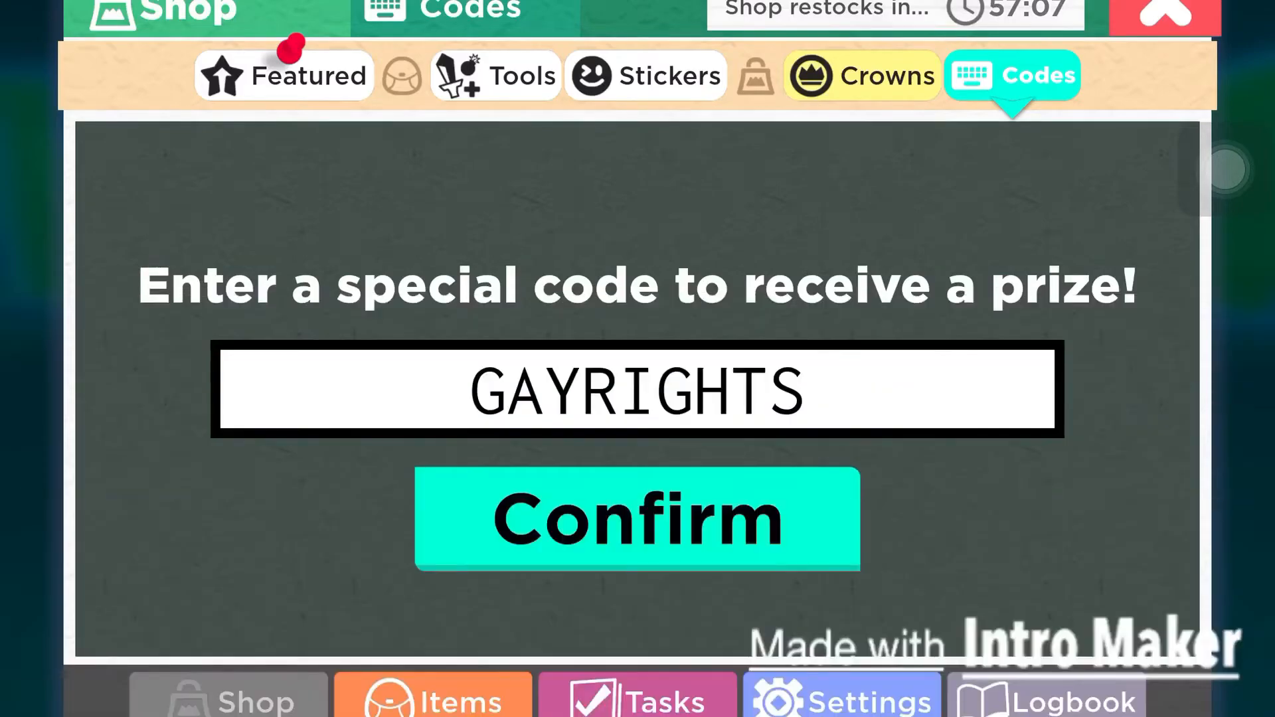
pyautogui.click(637, 518)
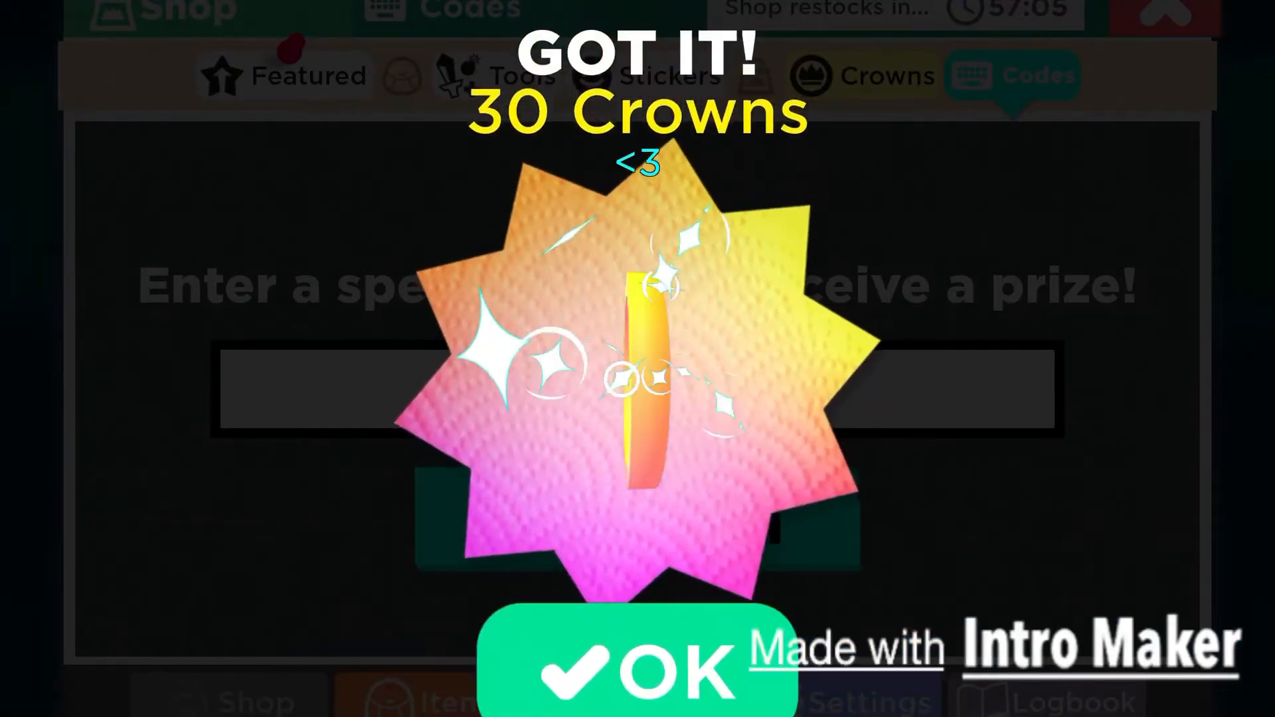
pyautogui.click(637, 661)
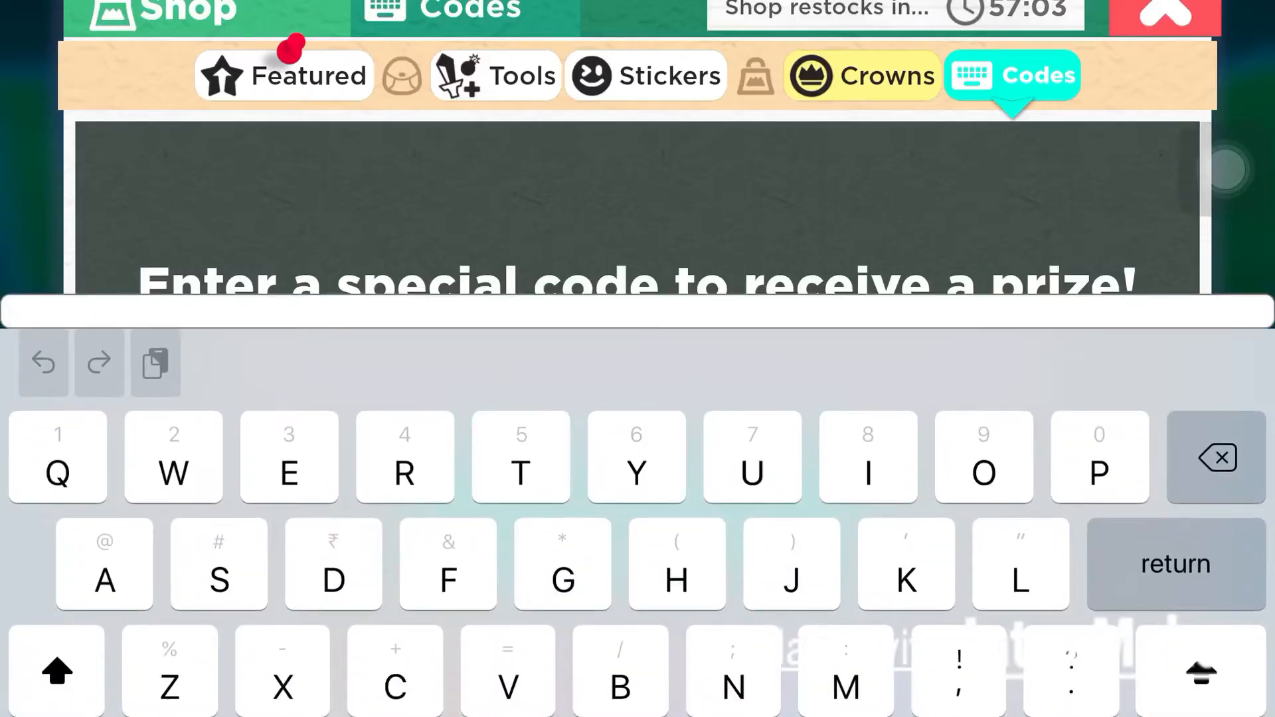
# Redeem the LESBIANRIGHTS code and collect the Pride L heart sticker
pyautogui.write('LESB')
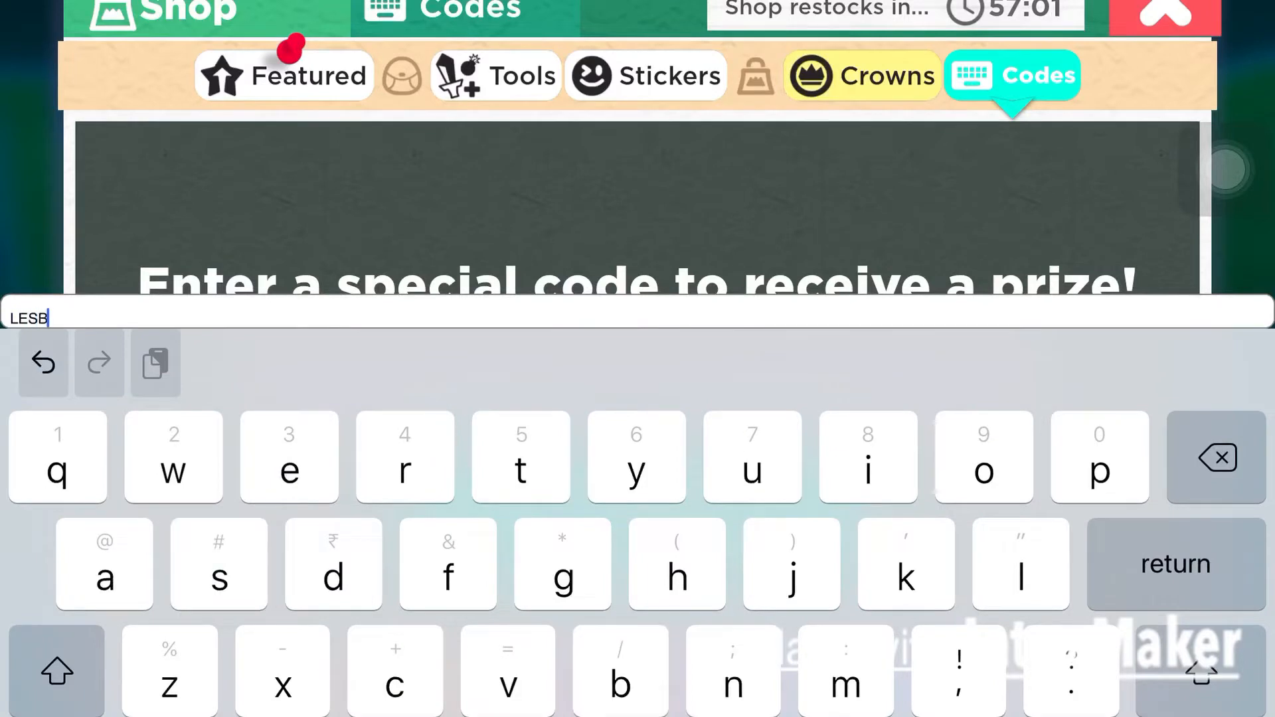
pyautogui.write('IANR')
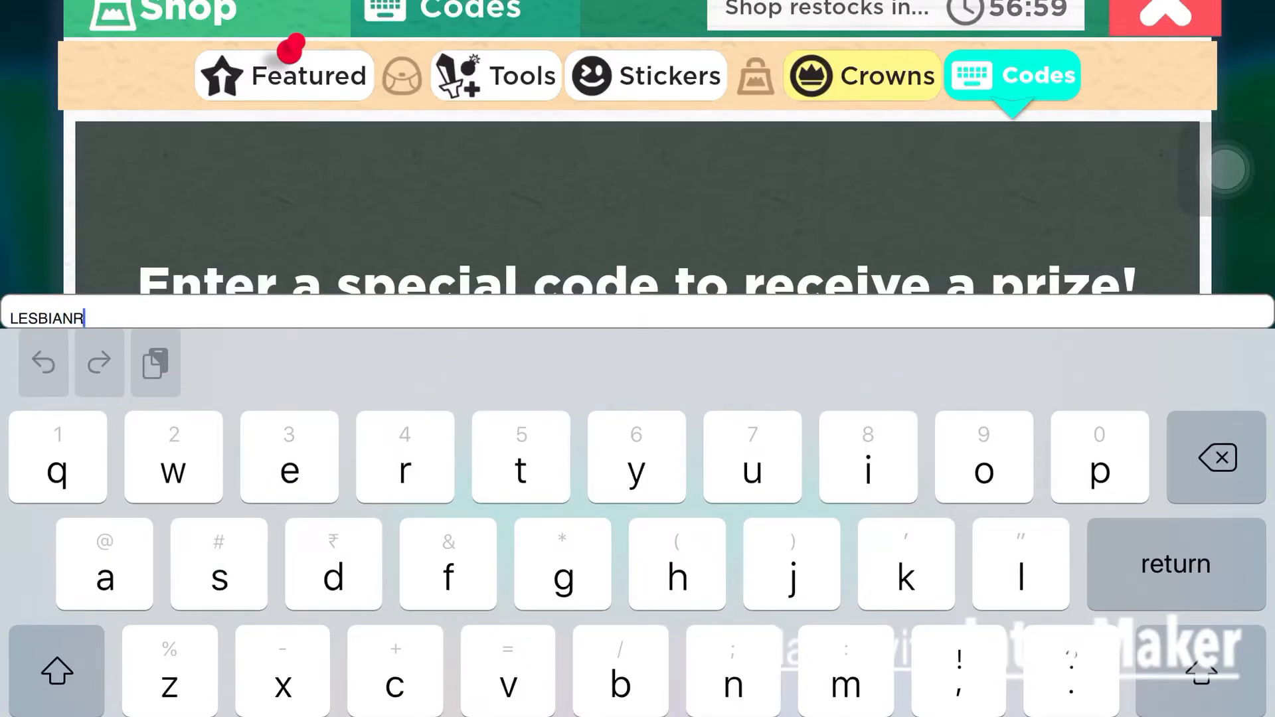
pyautogui.write('IGHTS')
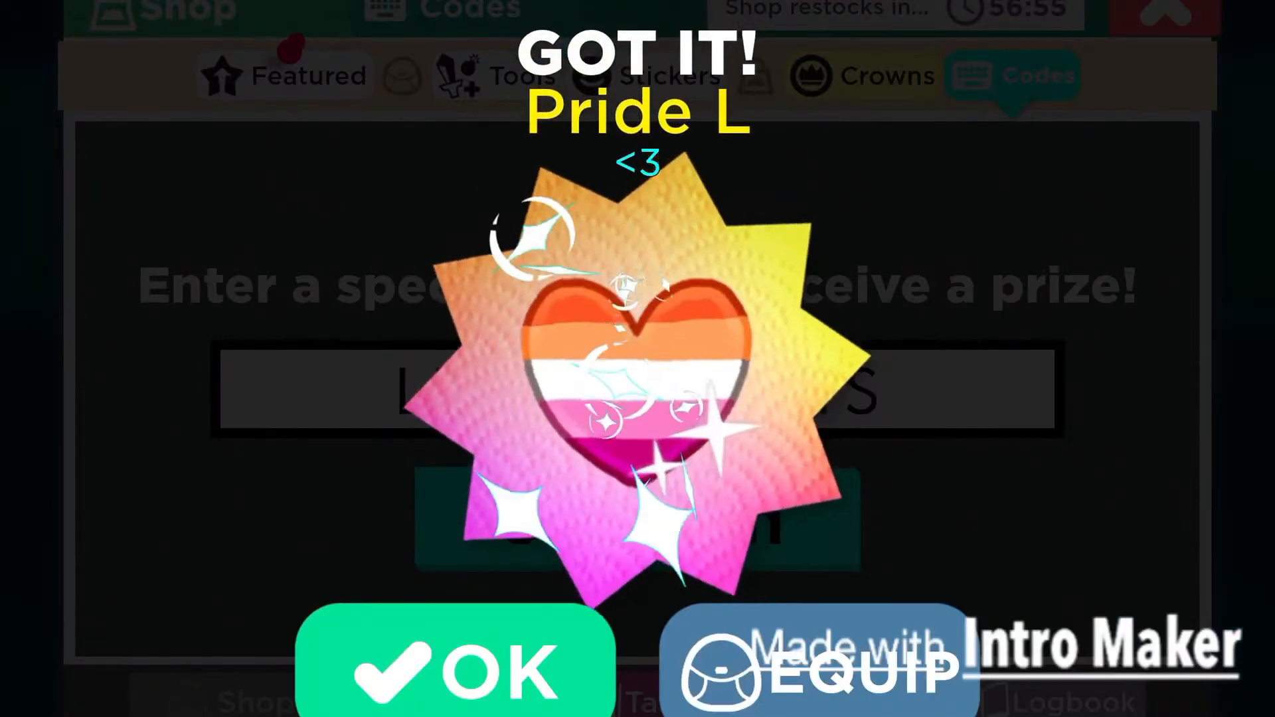
pyautogui.click(455, 664)
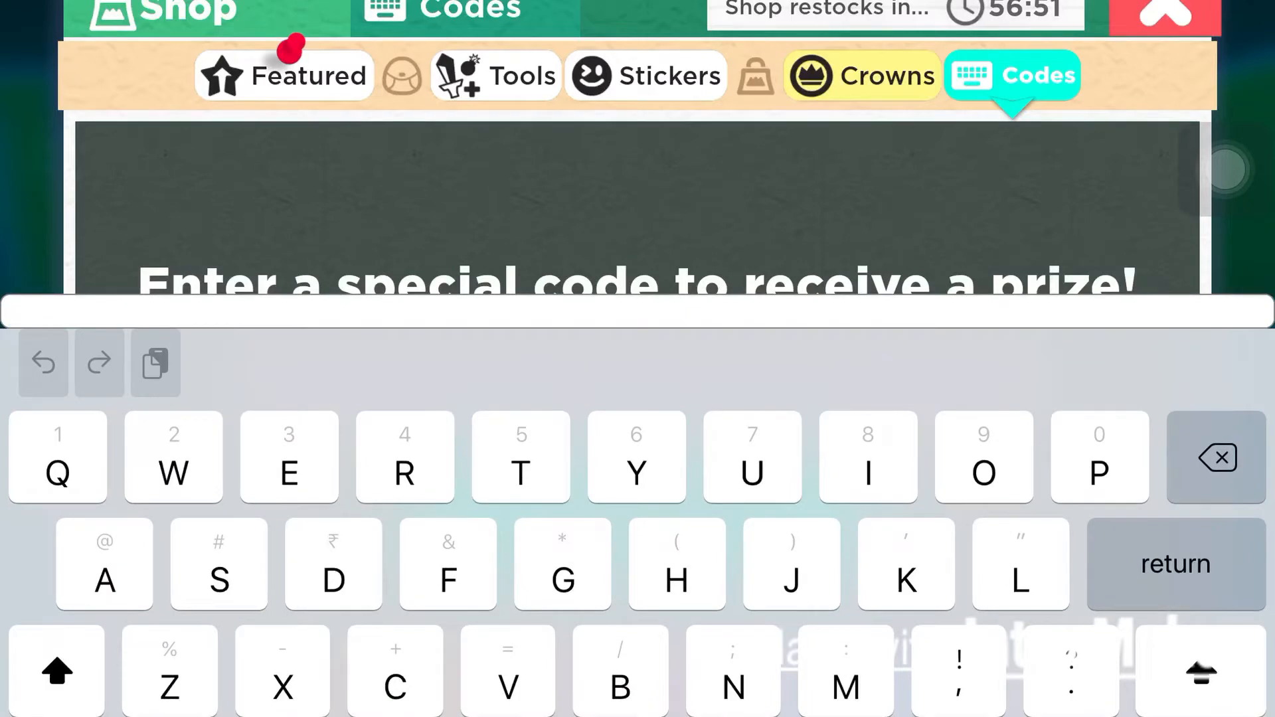
# Redeem the PANRIGHTS code and collect the 30 crowns reward
pyautogui.write('PANRIGHTS')
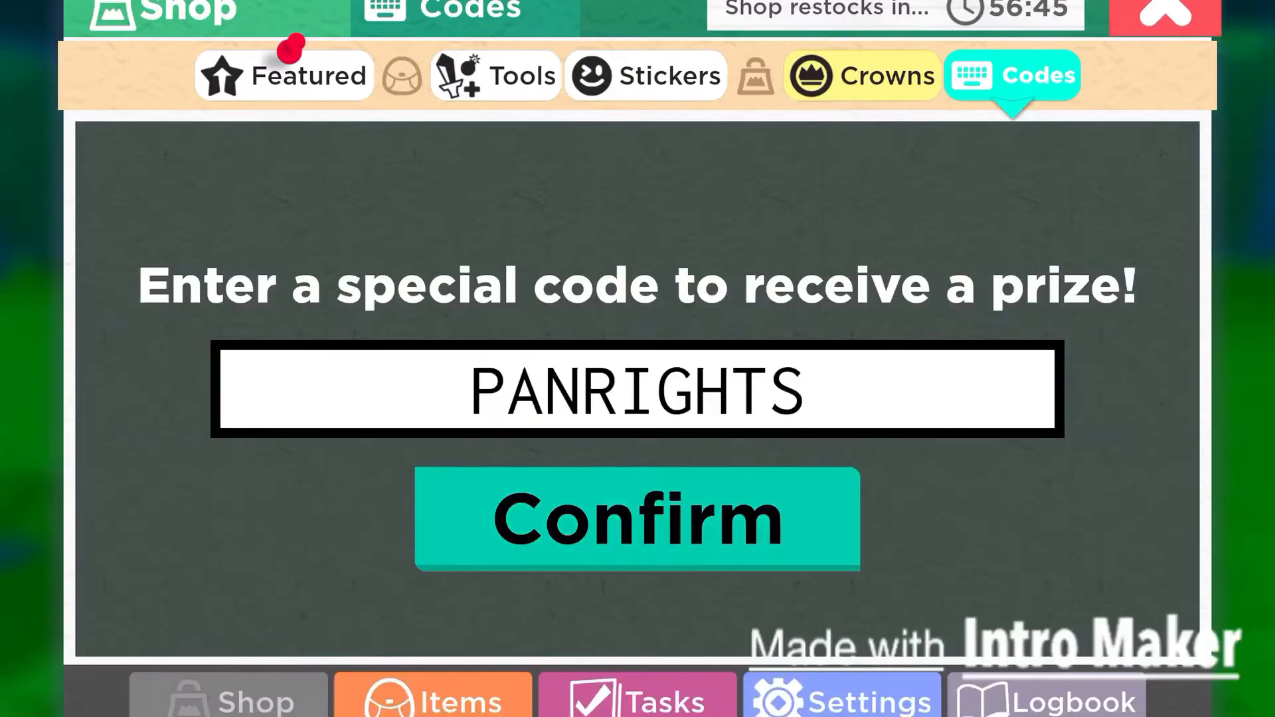
pyautogui.click(636, 518)
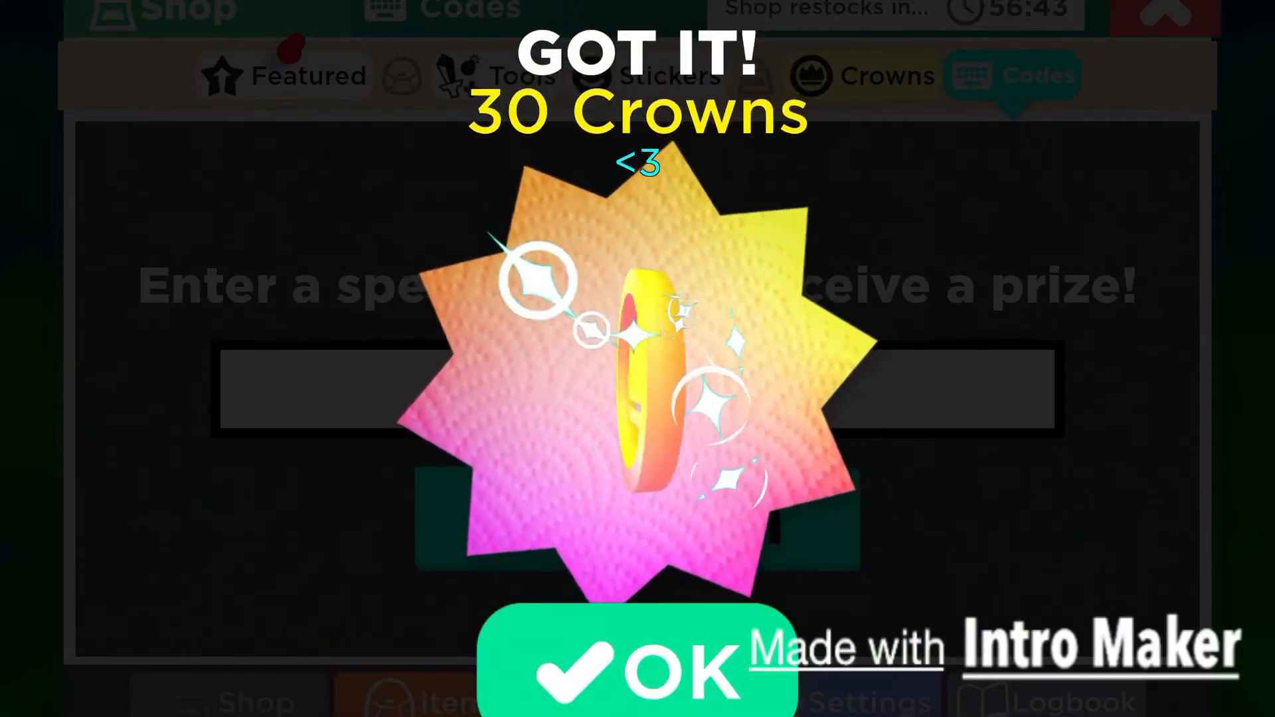
pyautogui.click(636, 661)
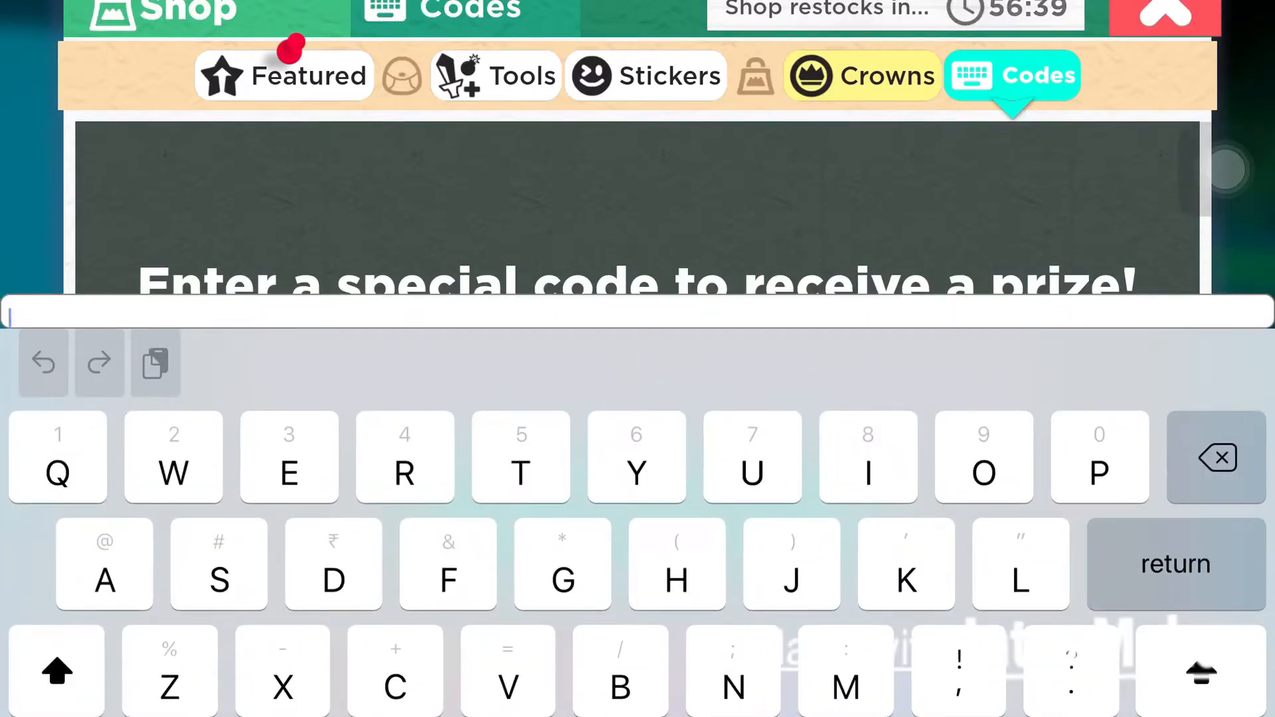
# Enter and submit the NONBINARYRIGHTS code for the Pride N heart sticker
pyautogui.write('BIR')
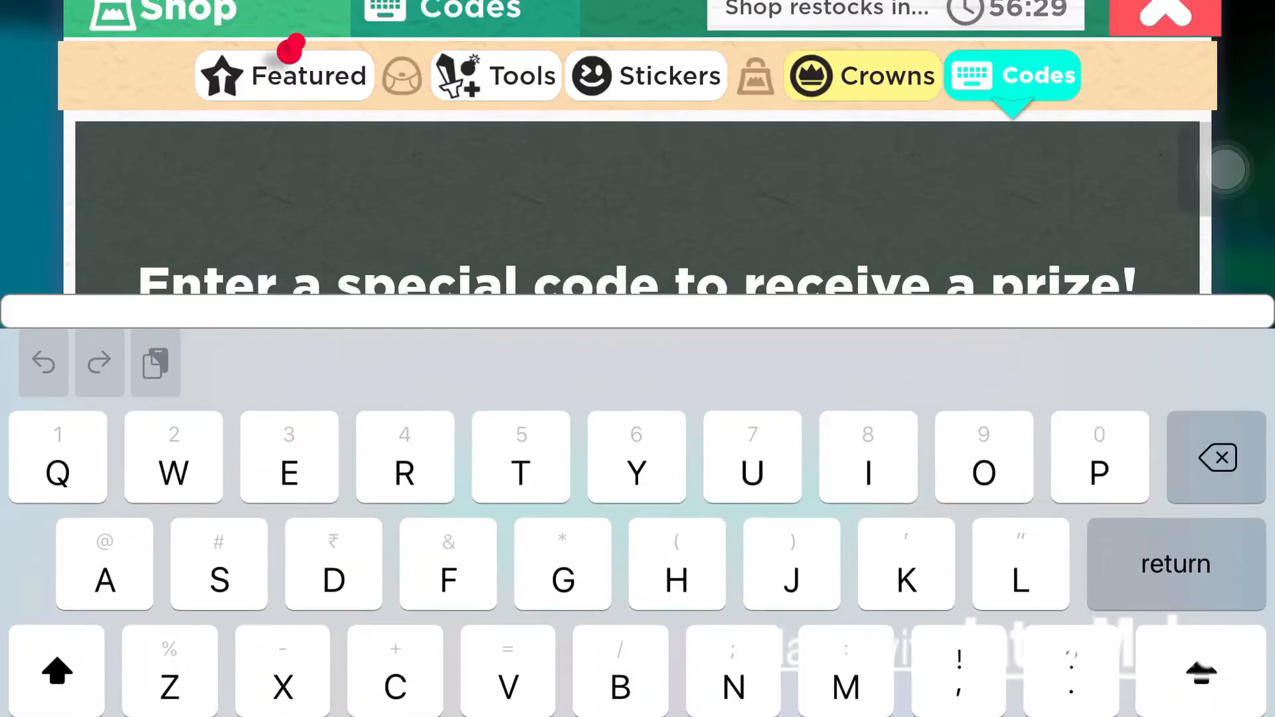
pyautogui.write('NONB')
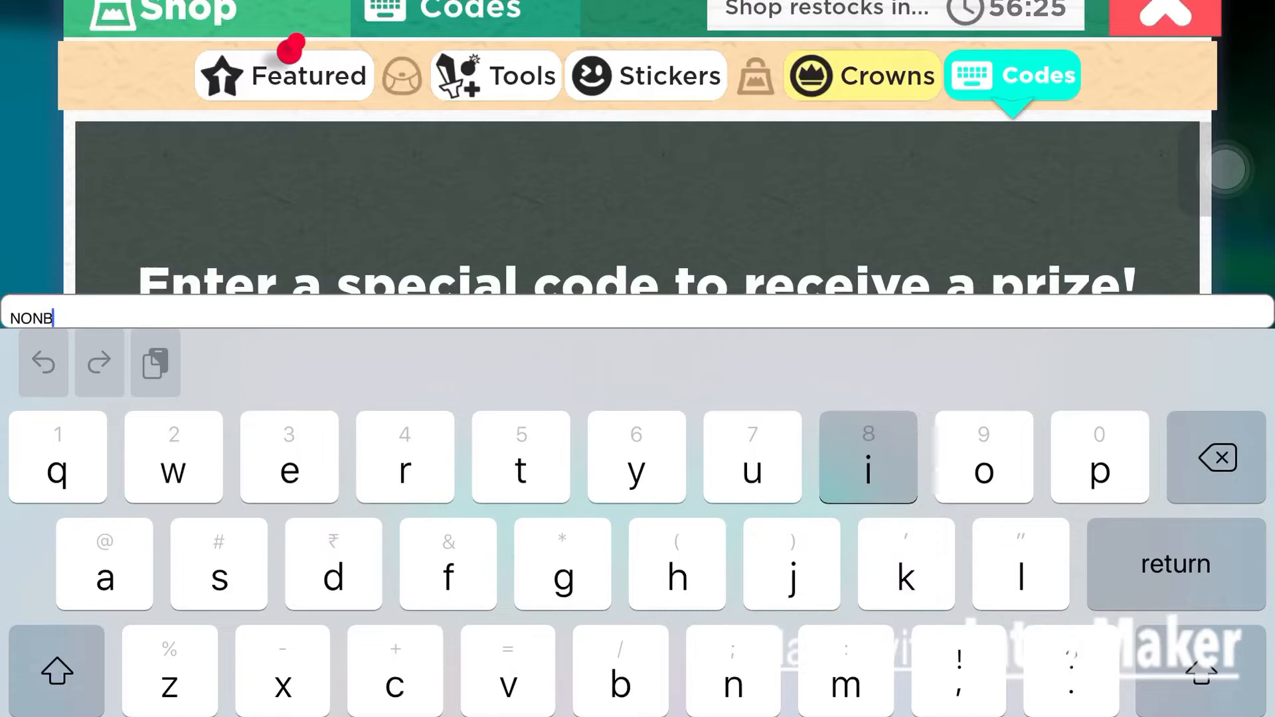
pyautogui.write('INARY')
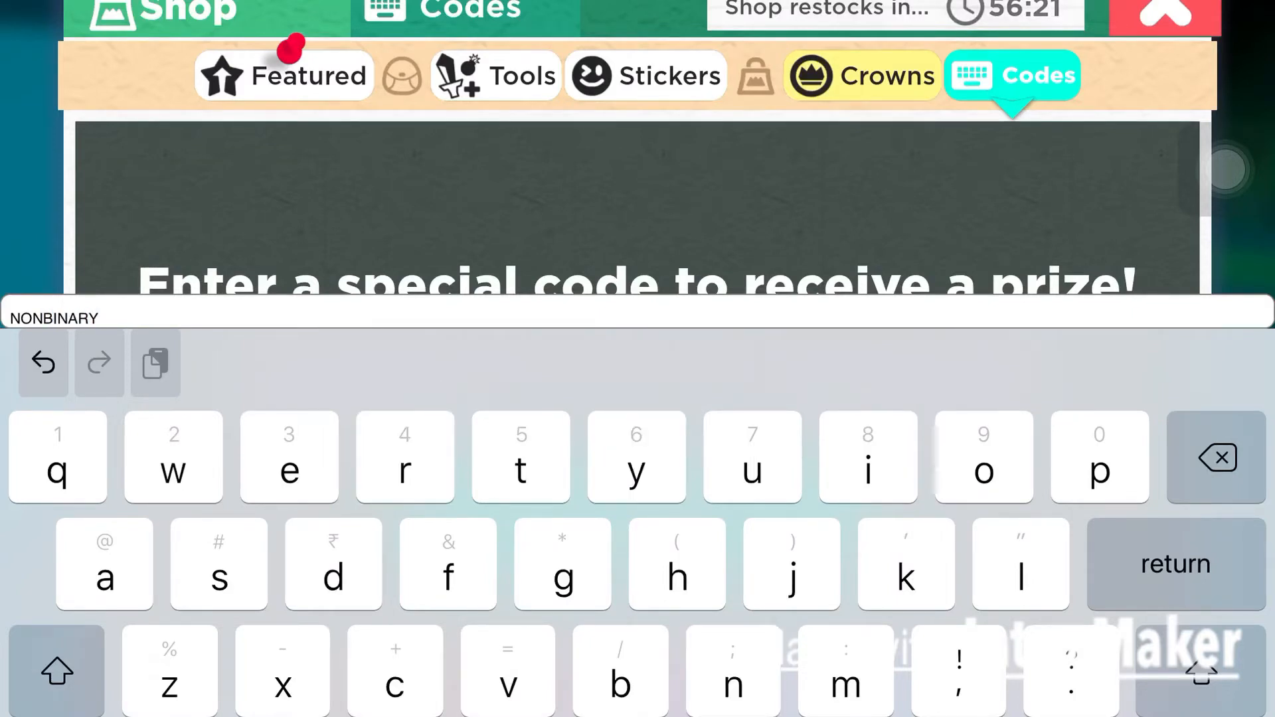
pyautogui.write('RIIGHTS')
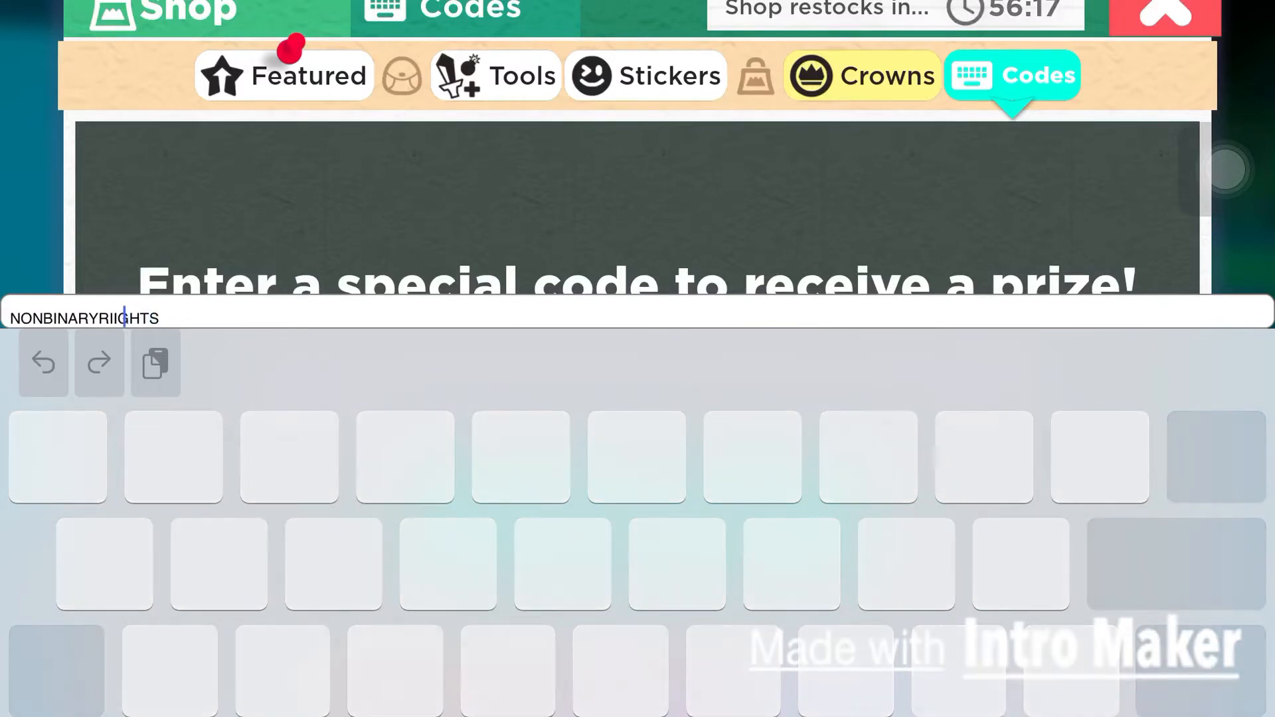
pyautogui.press('backspace')
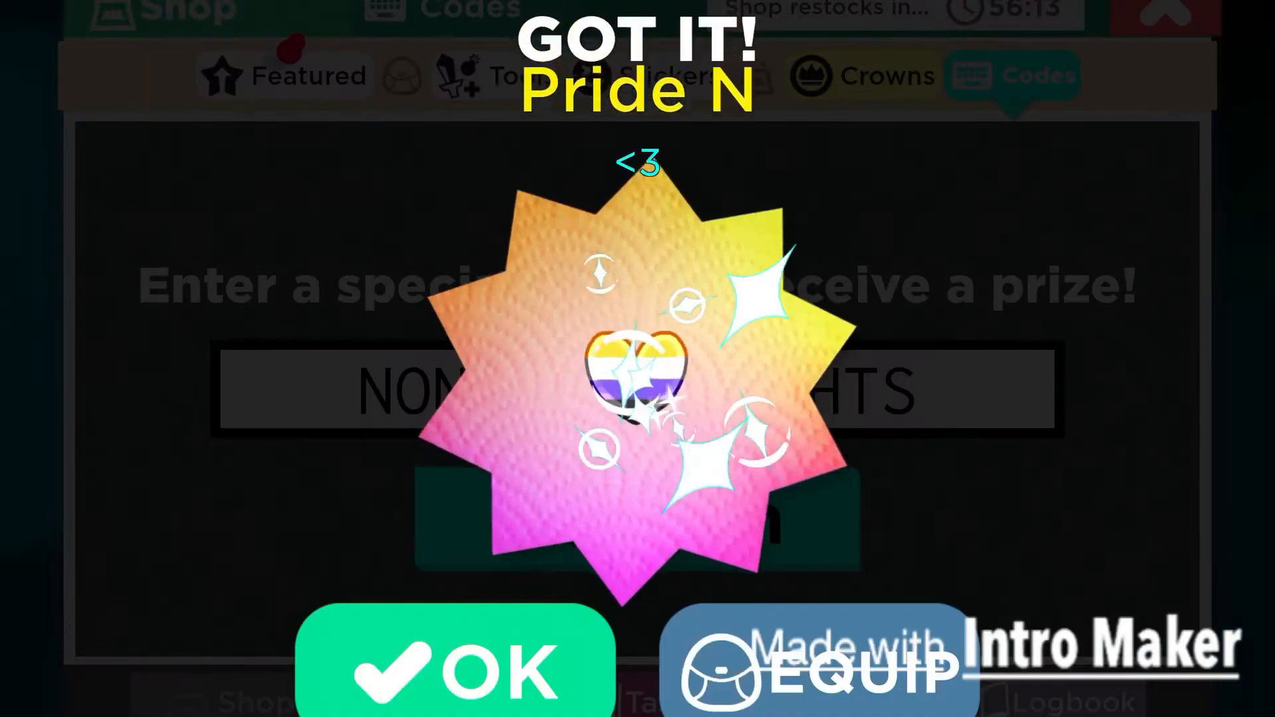
# Dismiss the Pride N sticker reward and start typing the next code (PLEASSE so far)
pyautogui.click(453, 667)
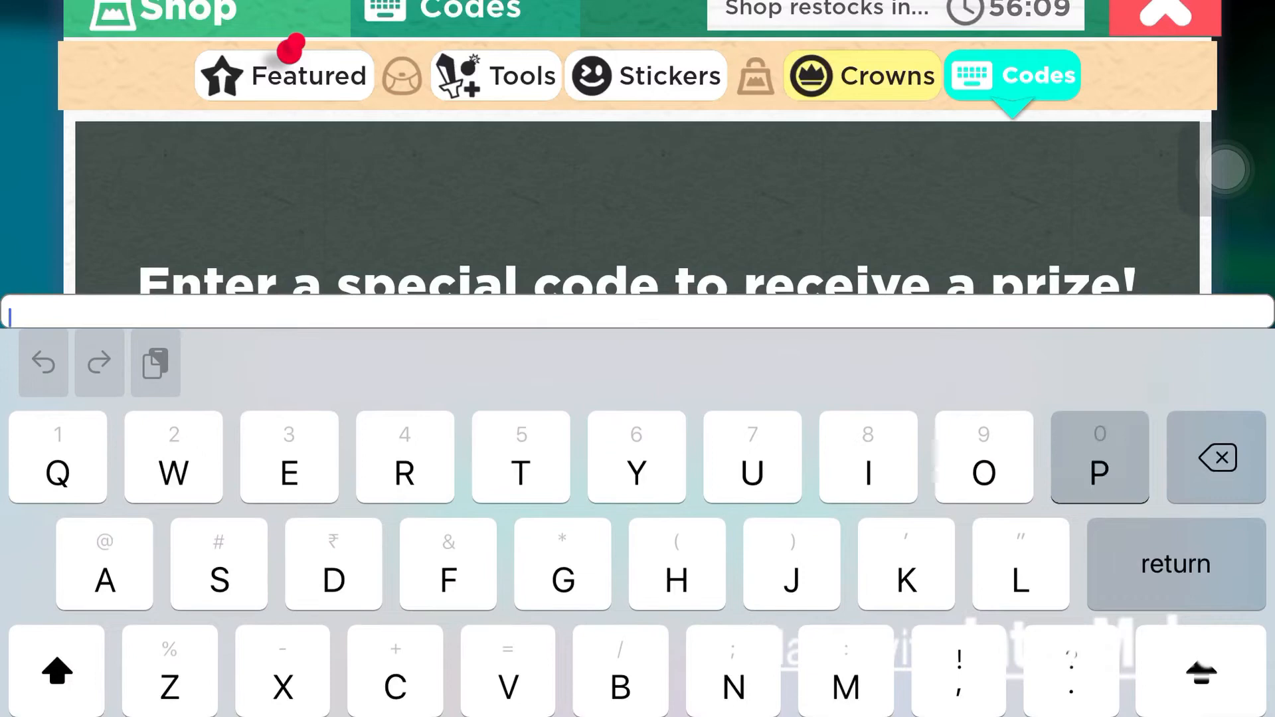
pyautogui.write('PLEASSE')
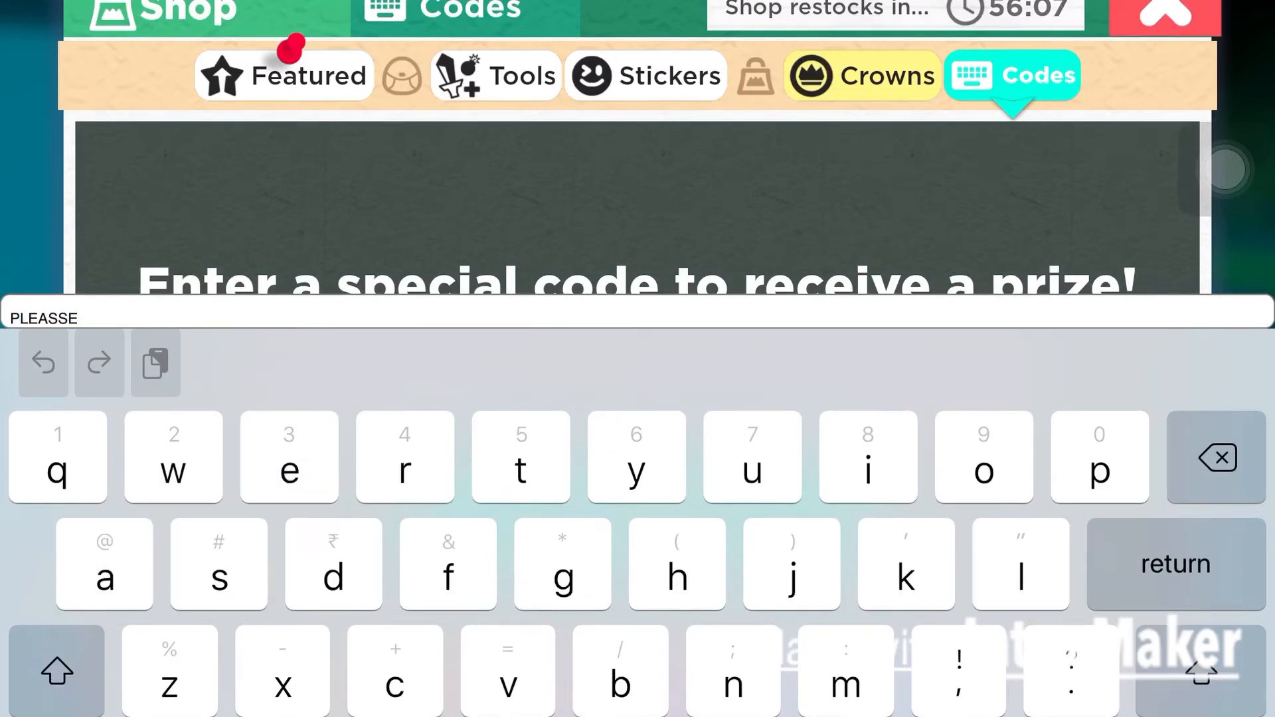